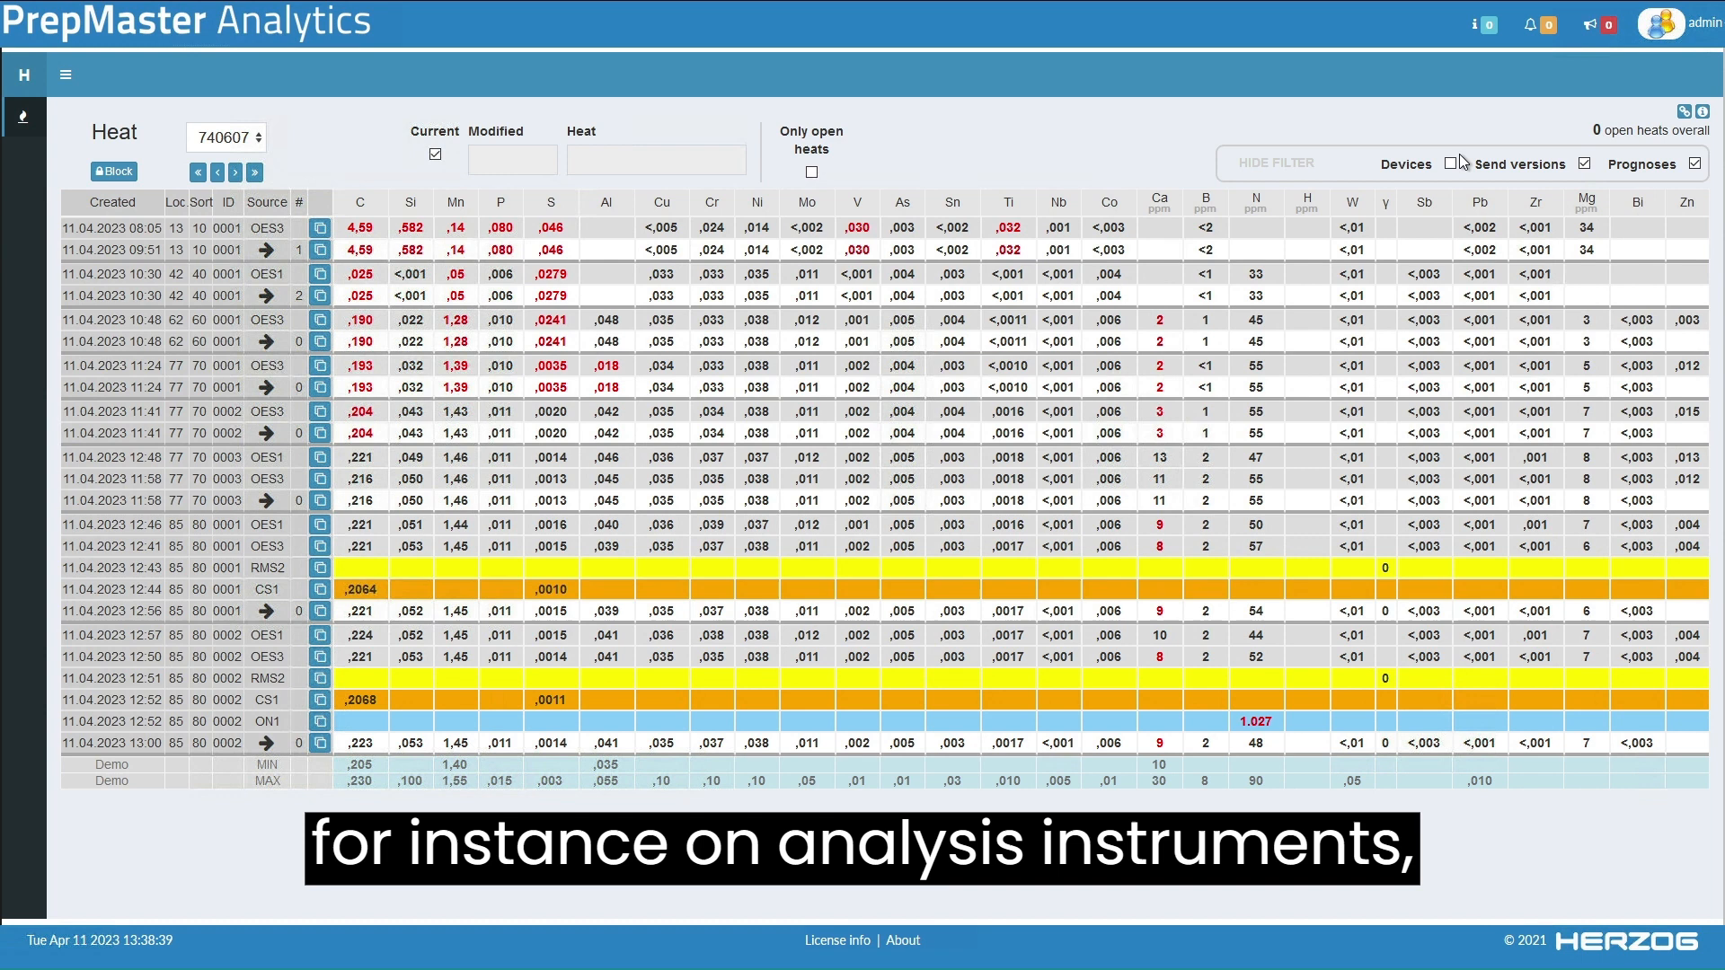
Toggle the Devices display filter on and off, then turn off Send versions
click(1449, 163)
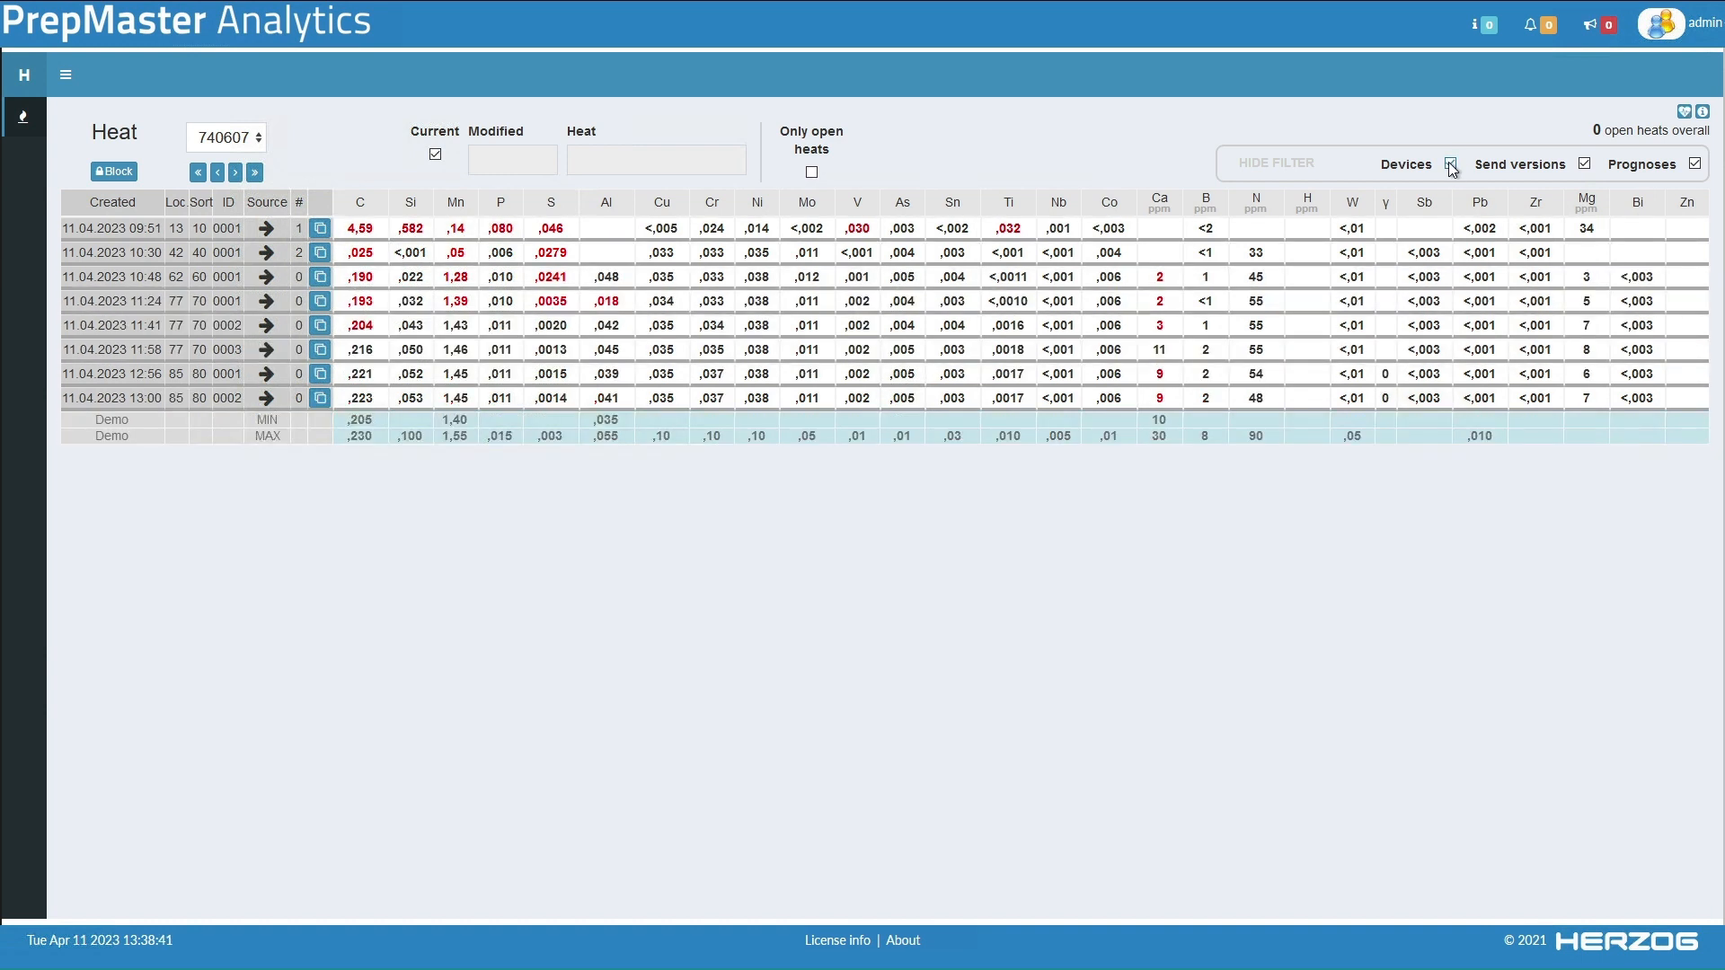
click(1451, 163)
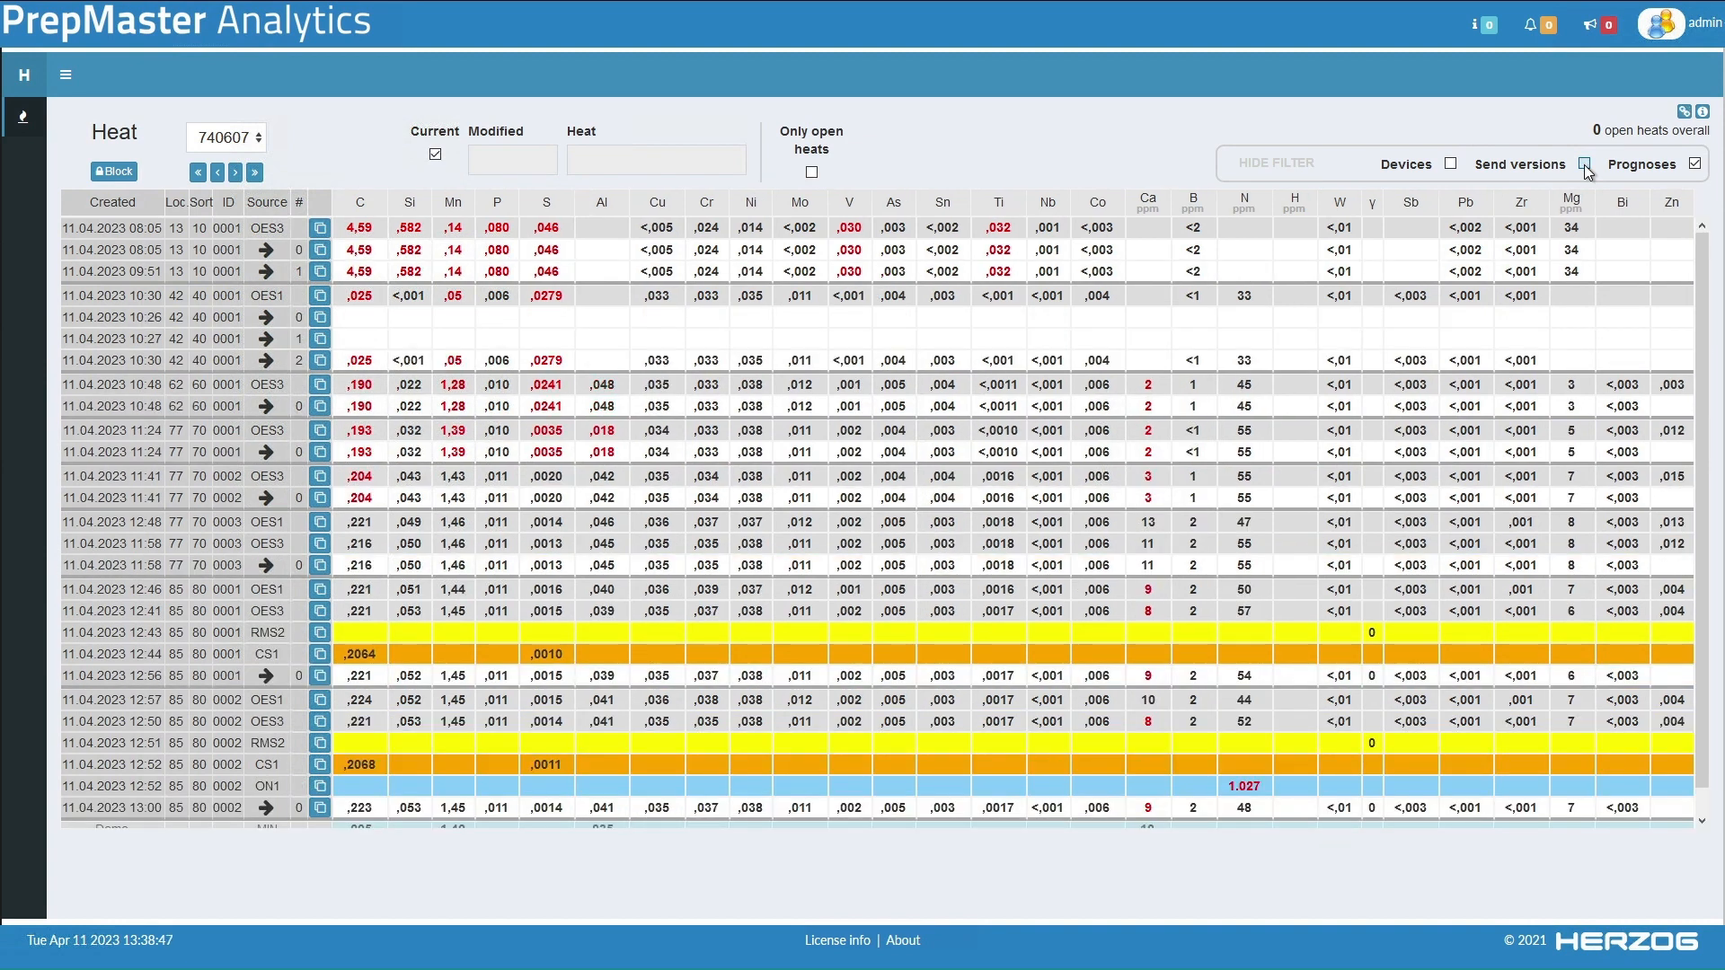
click(1699, 163)
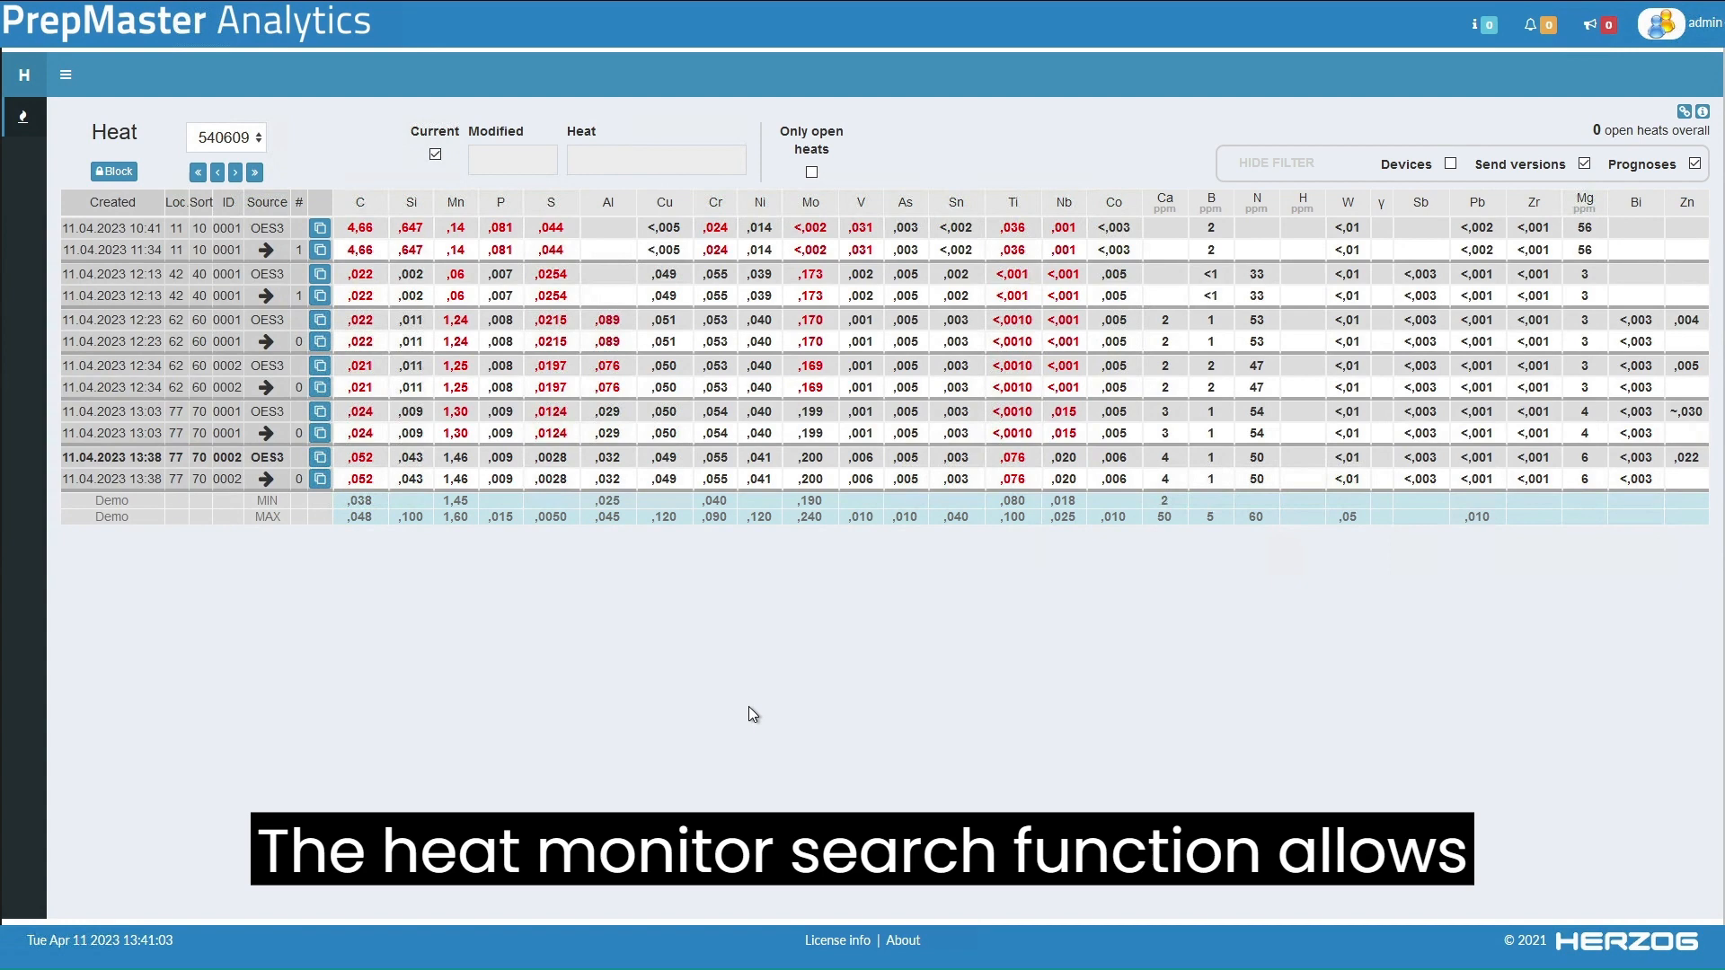
mouse_move(293, 199)
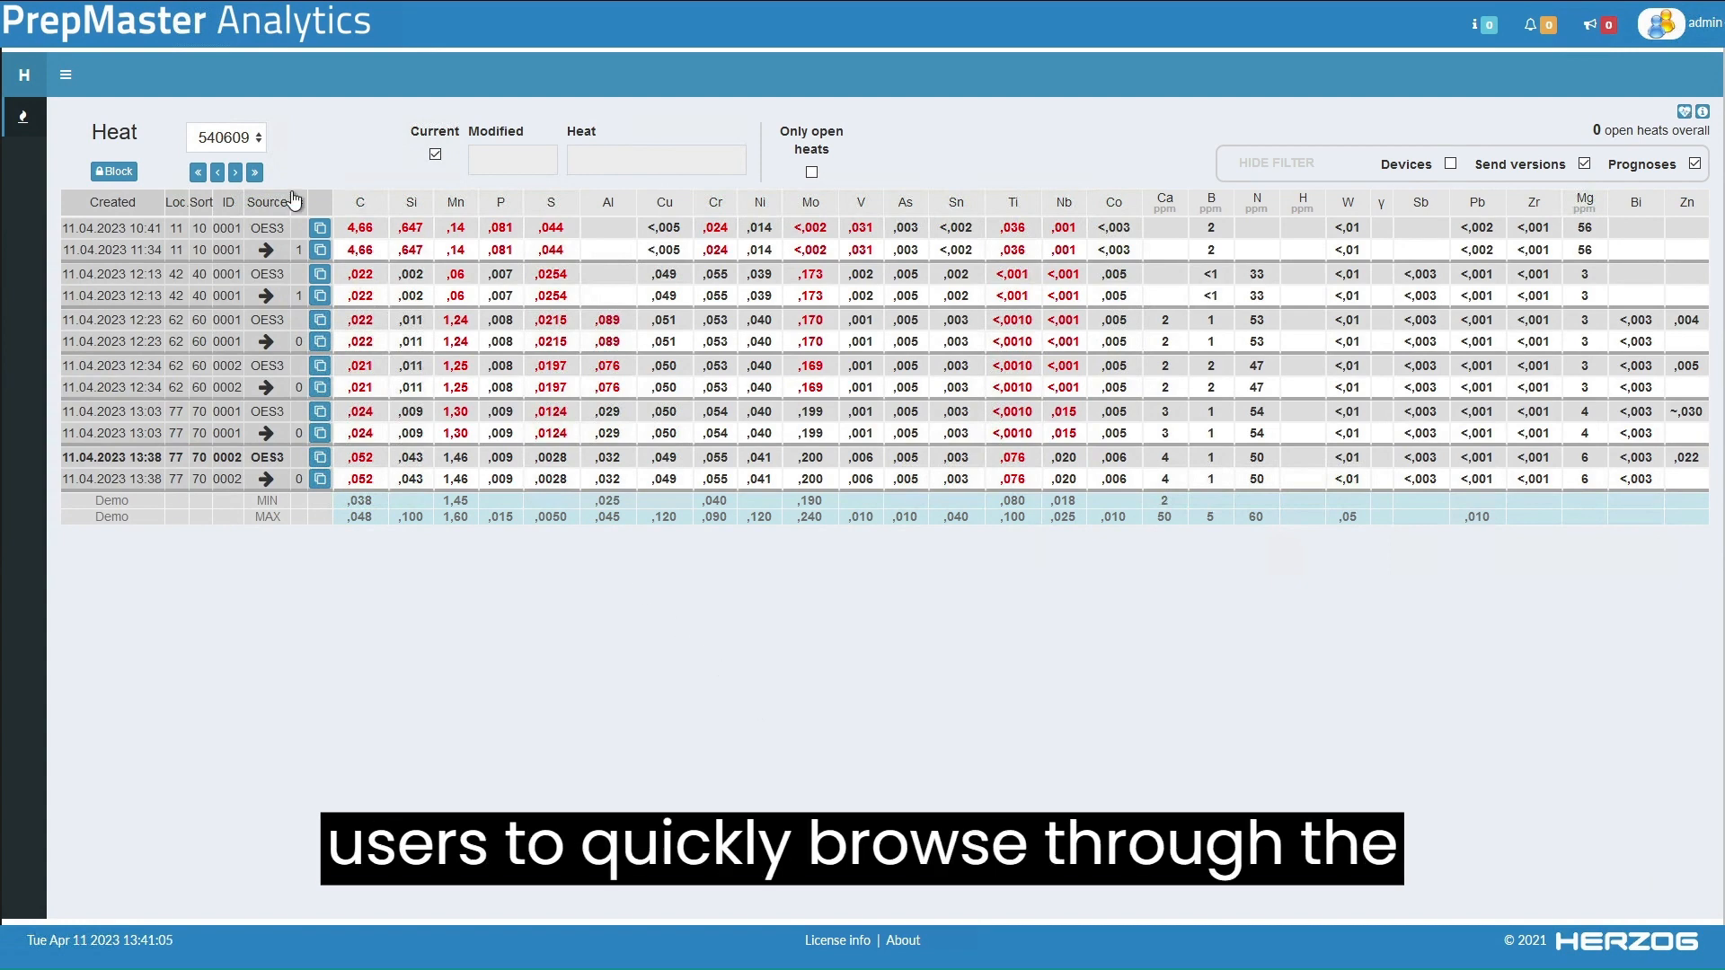
Browse from heat 540609 to heat 378861 using the heat navigation arrow
click(258, 137)
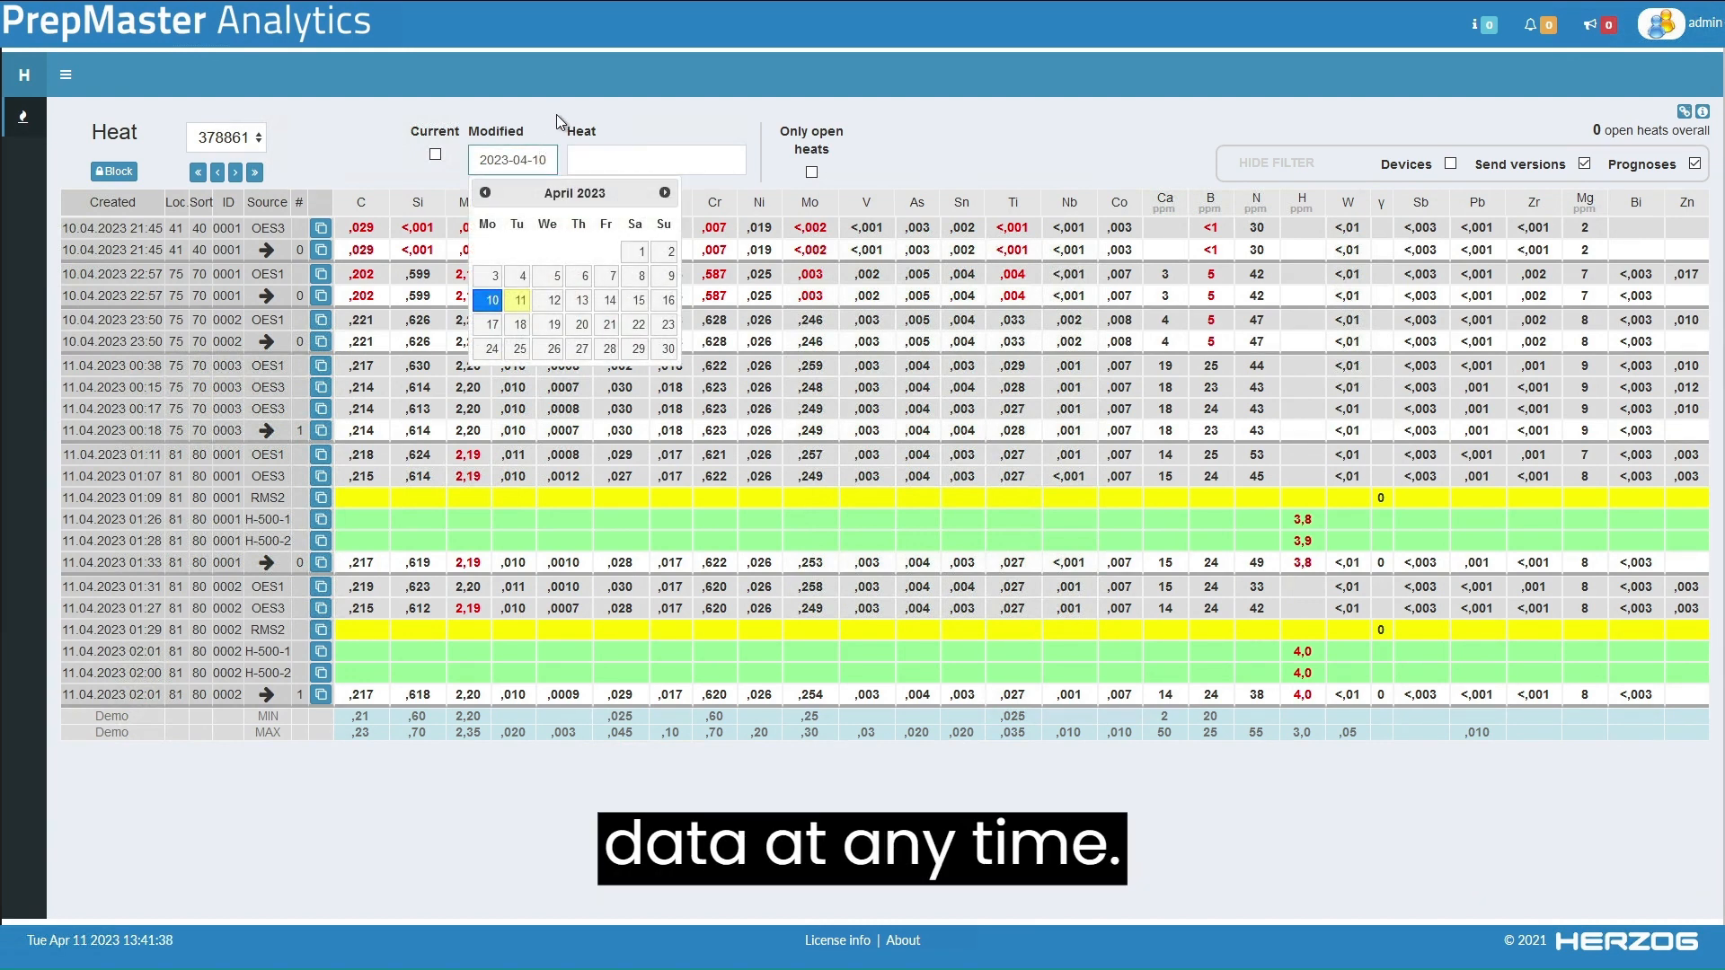
Open the Heat dropdown listing other heat numbers while heat 378861 is shown
click(260, 137)
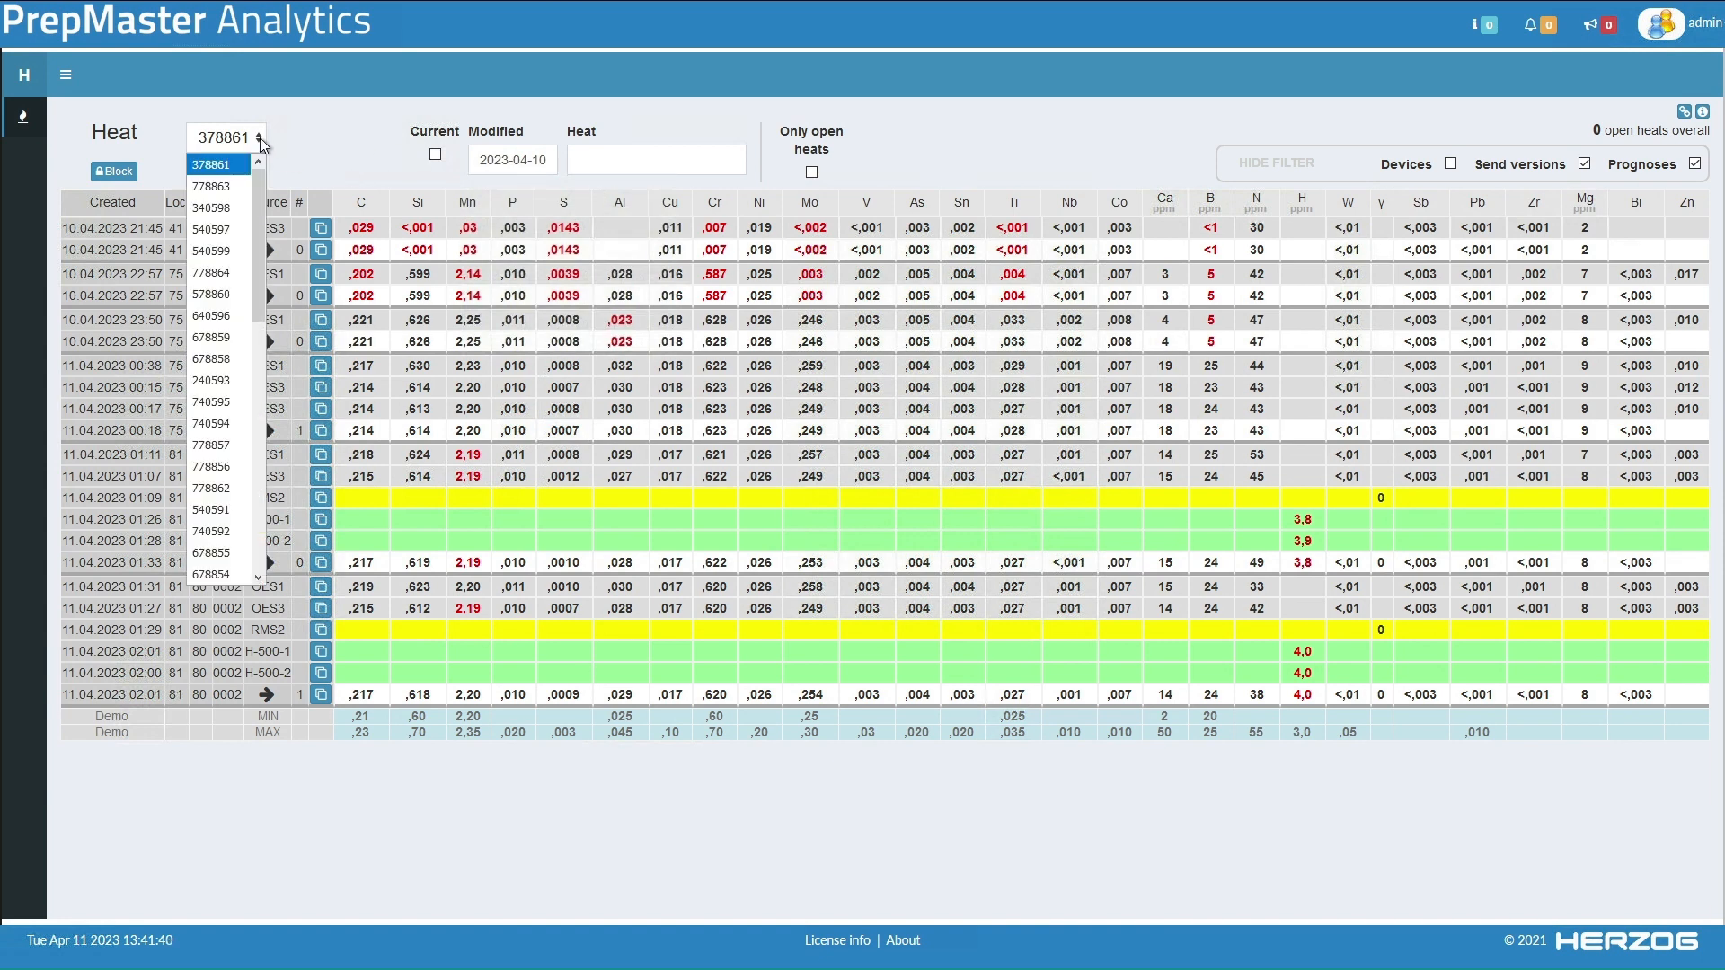
mouse_move(264, 145)
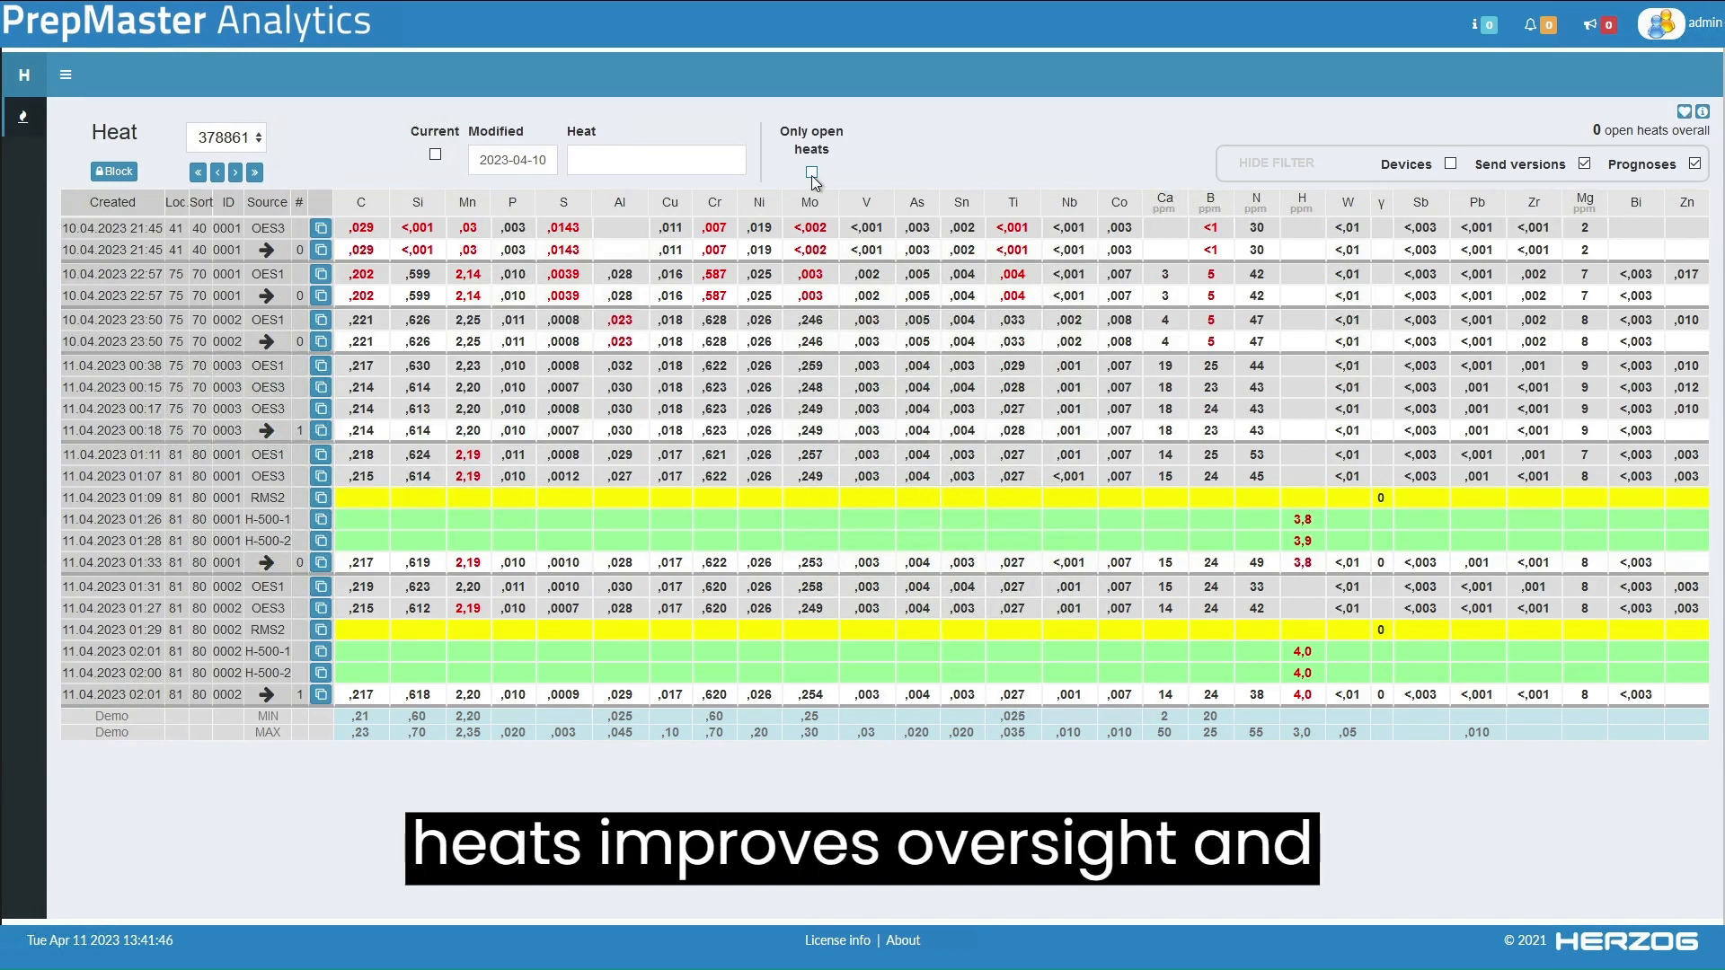
Toggle Only open heats on and off, then block data updates on heat 578869
click(810, 173)
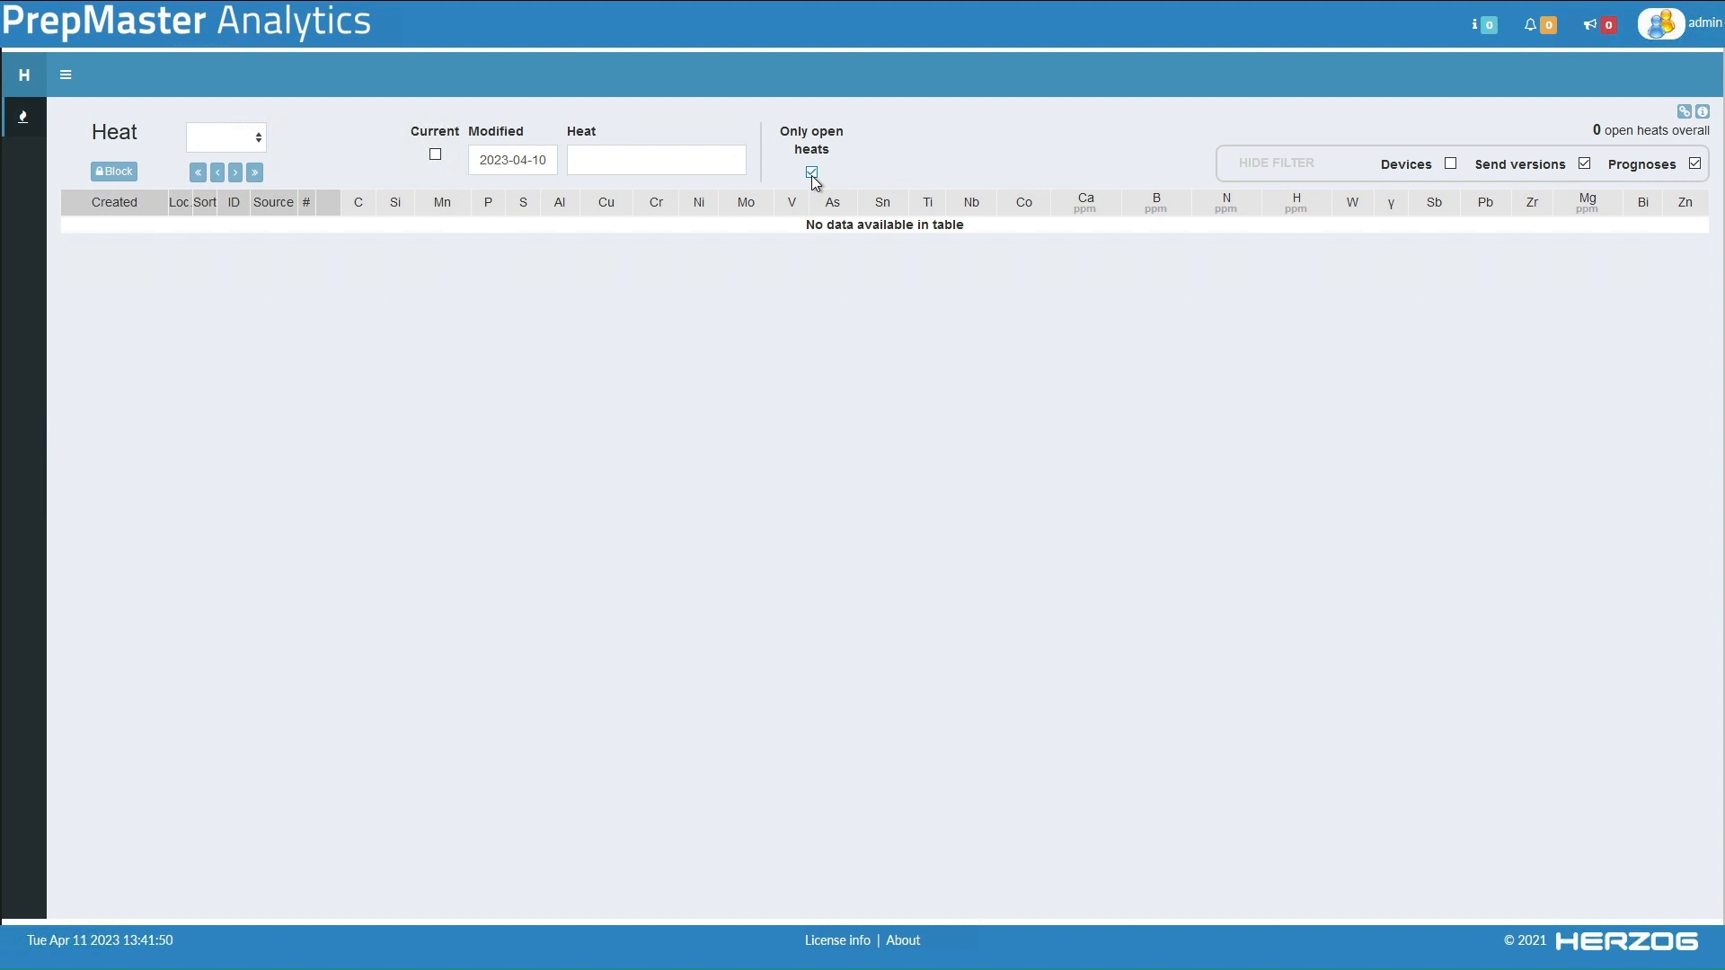
click(811, 171)
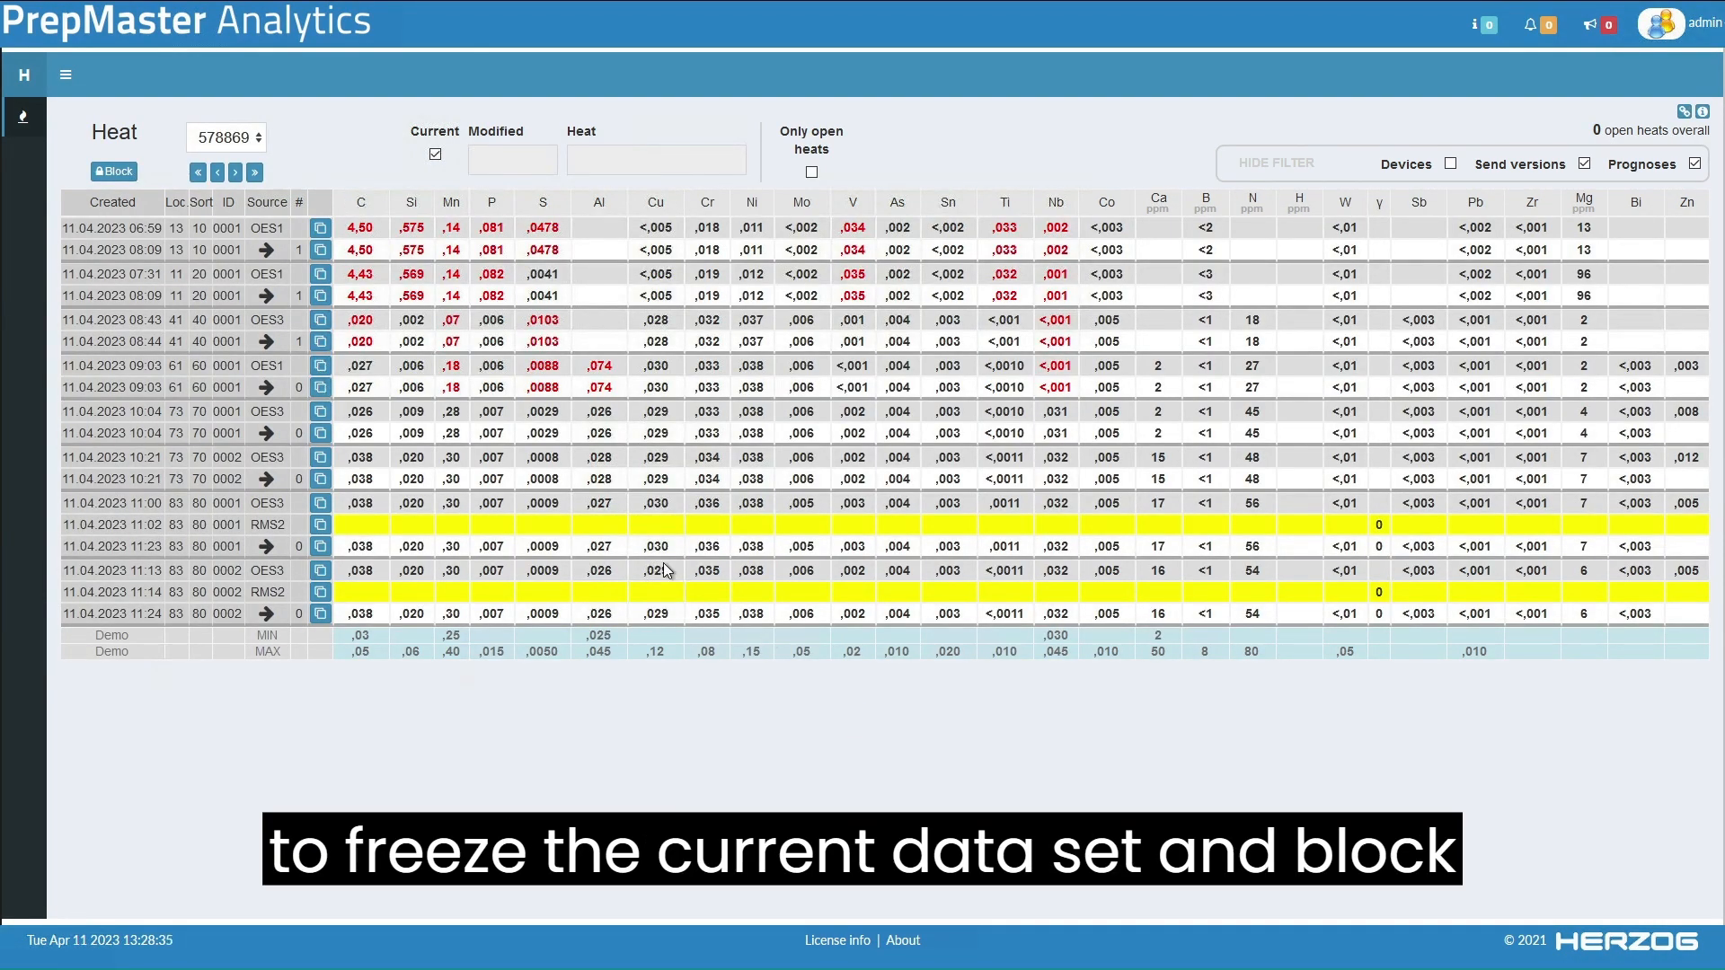
click(114, 171)
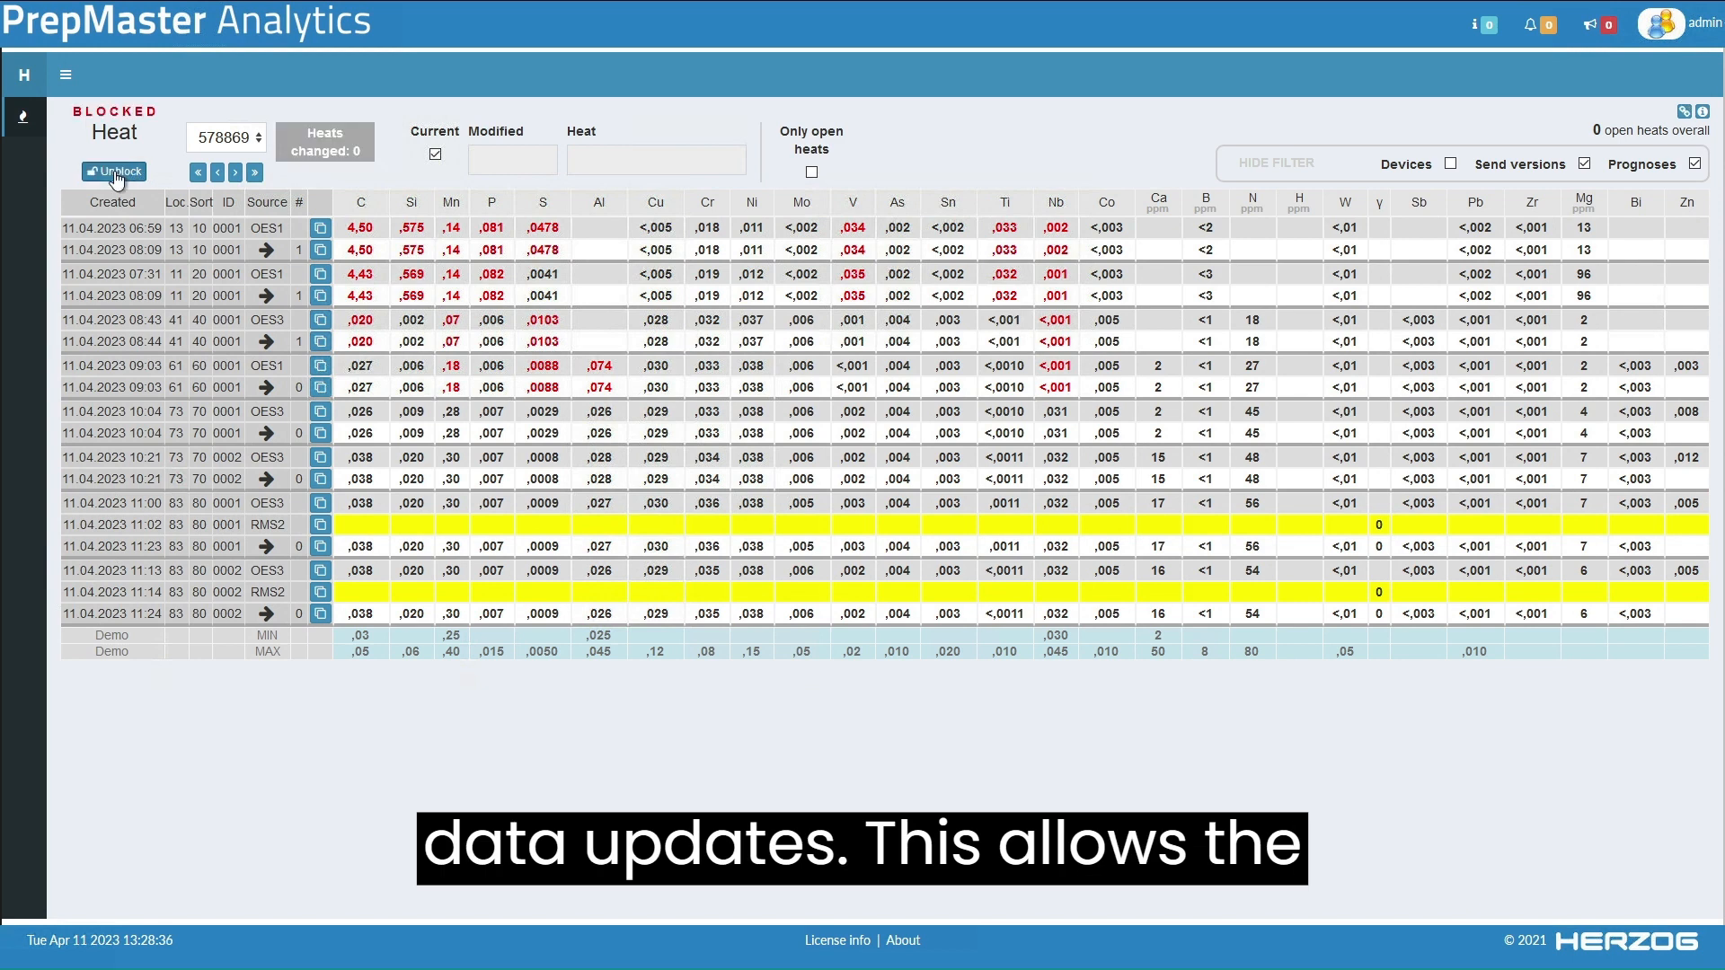